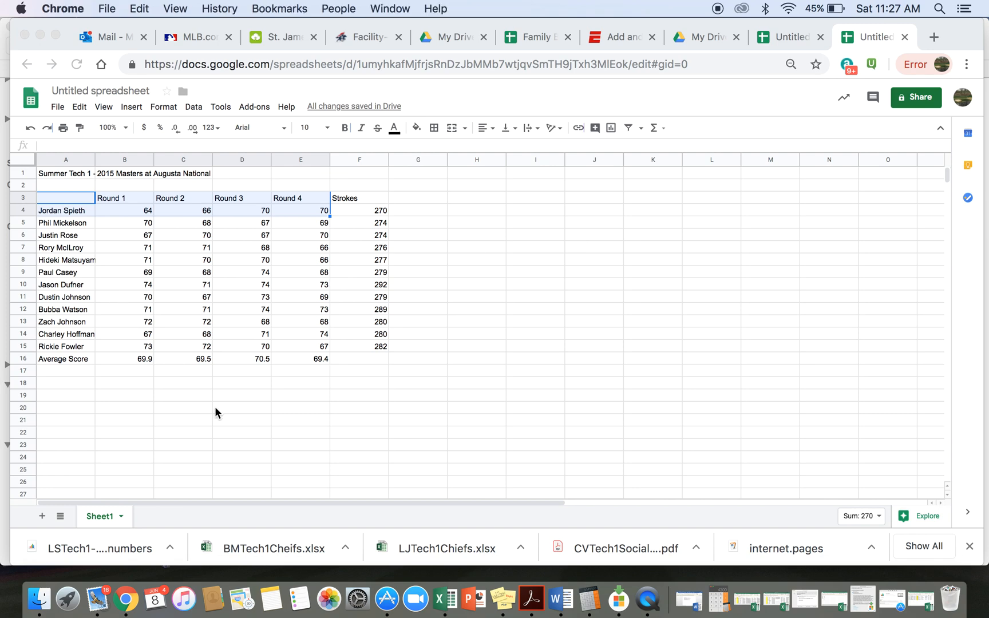
- Select Jordan Spieth's round headers and scores (A3:E4) and insert a line chart
click(301, 370)
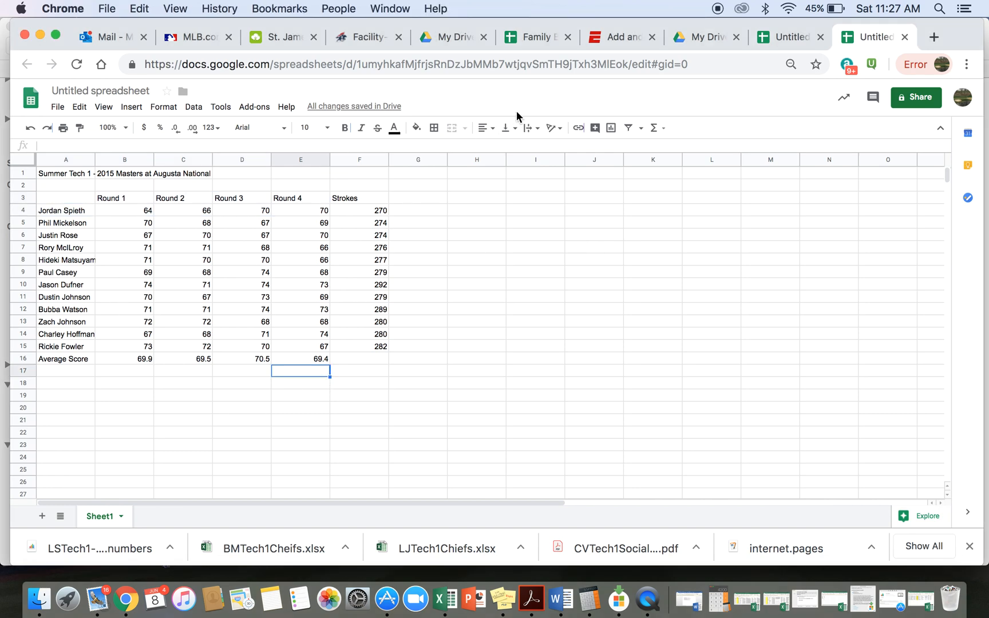
click(787, 37)
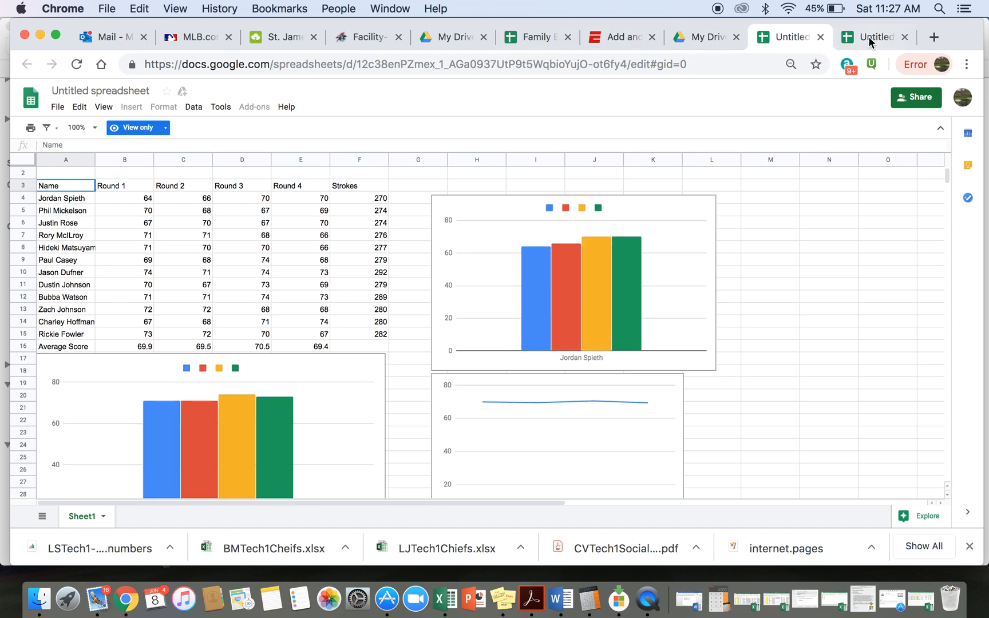
click(870, 36)
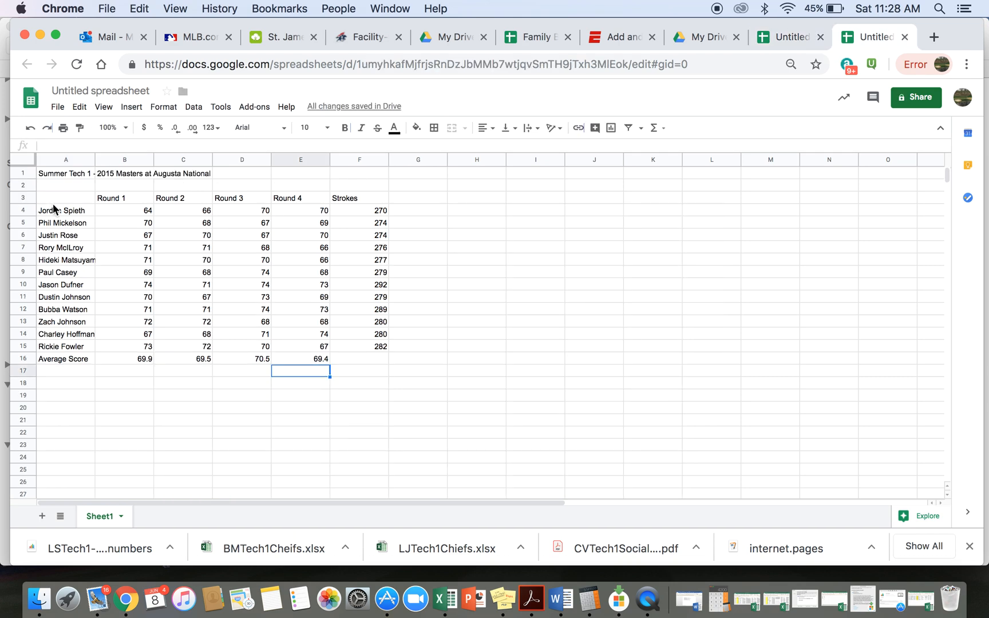
click(66, 197)
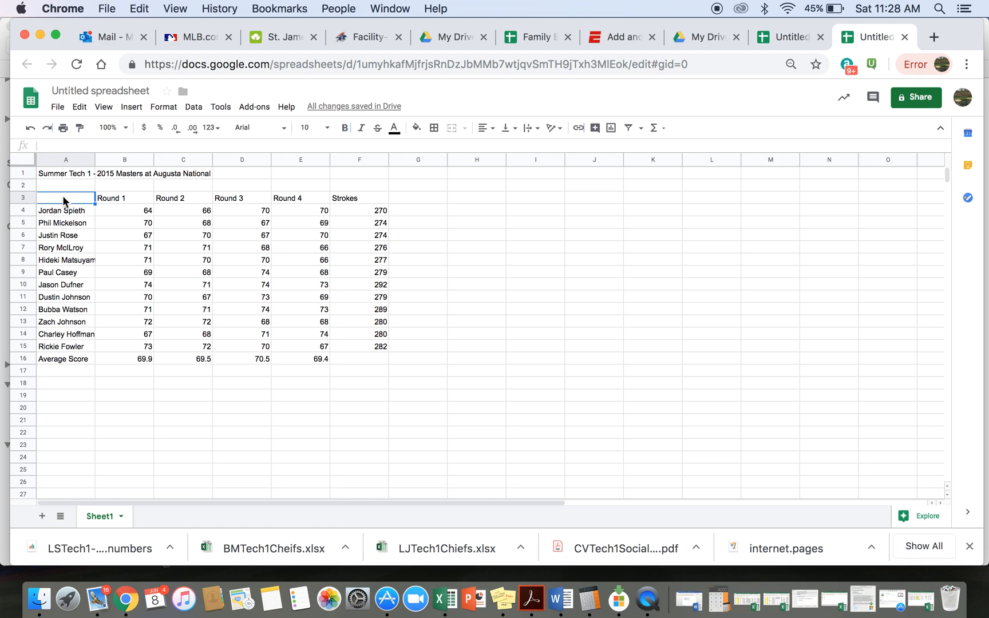
drag(65, 198, 300, 210)
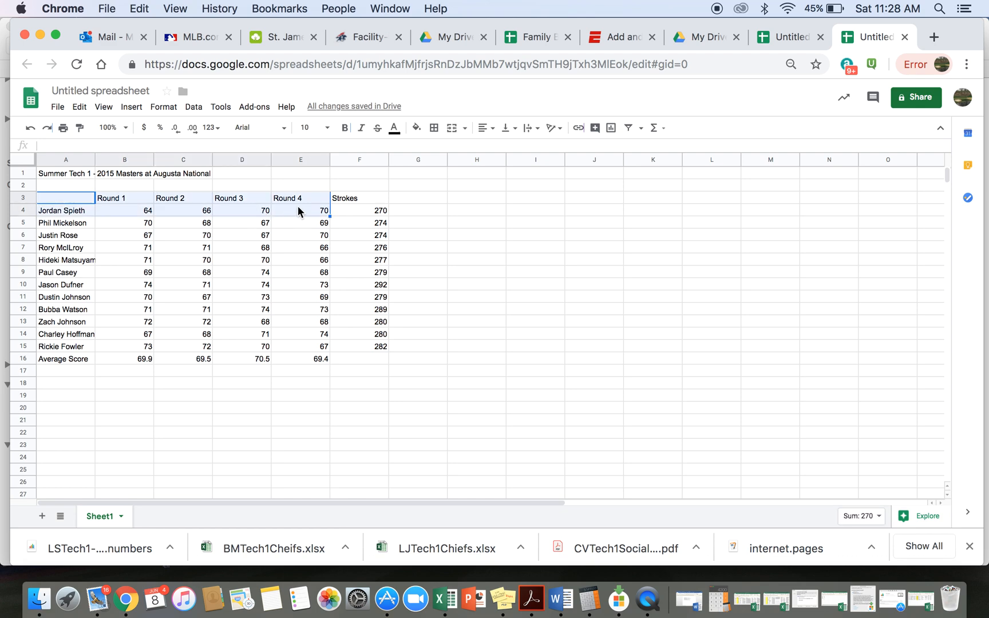
mouse_move(68, 229)
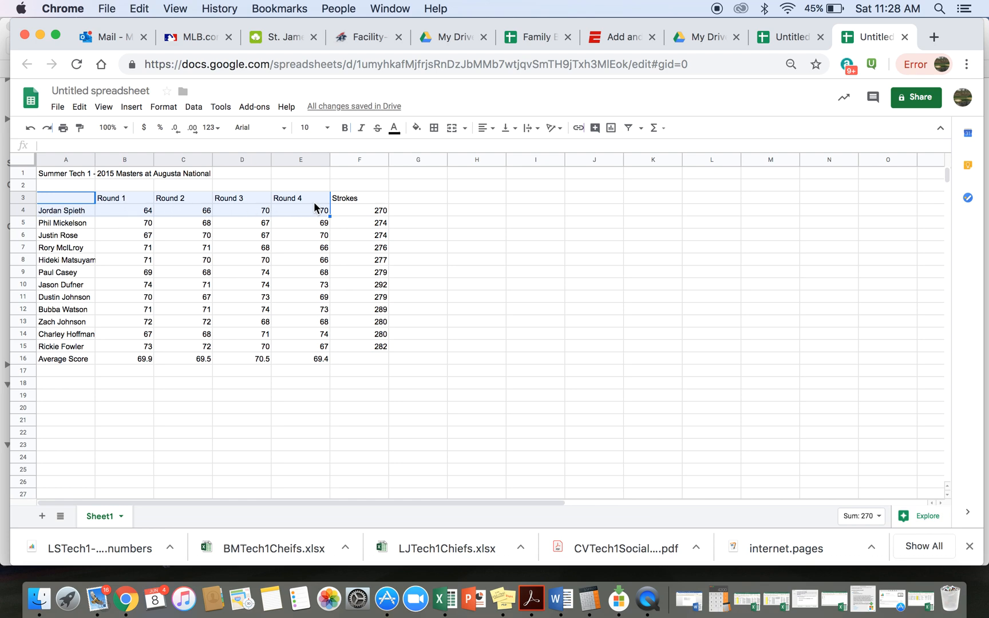
click(131, 107)
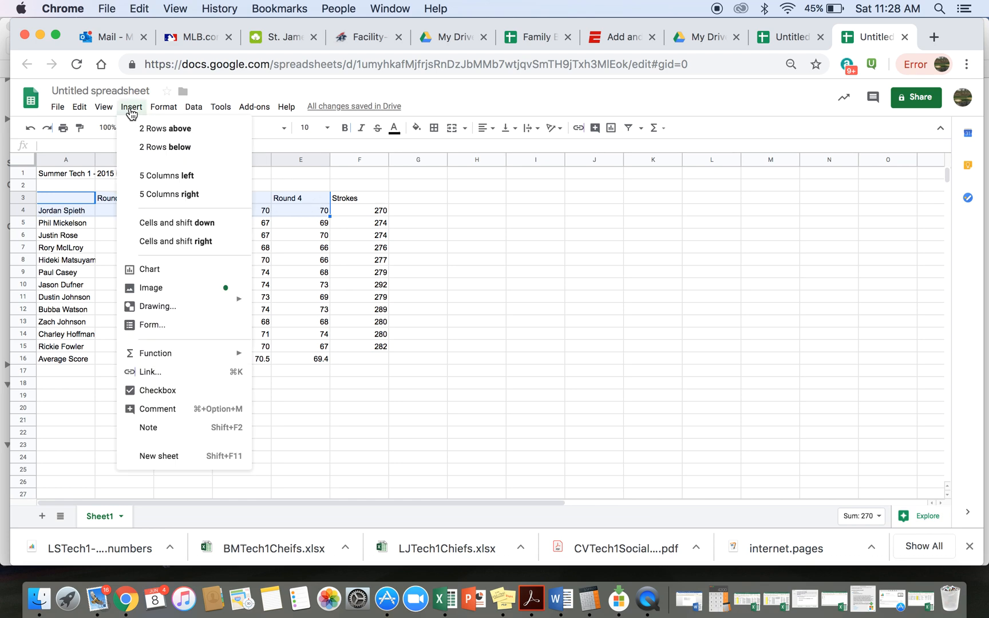
click(174, 270)
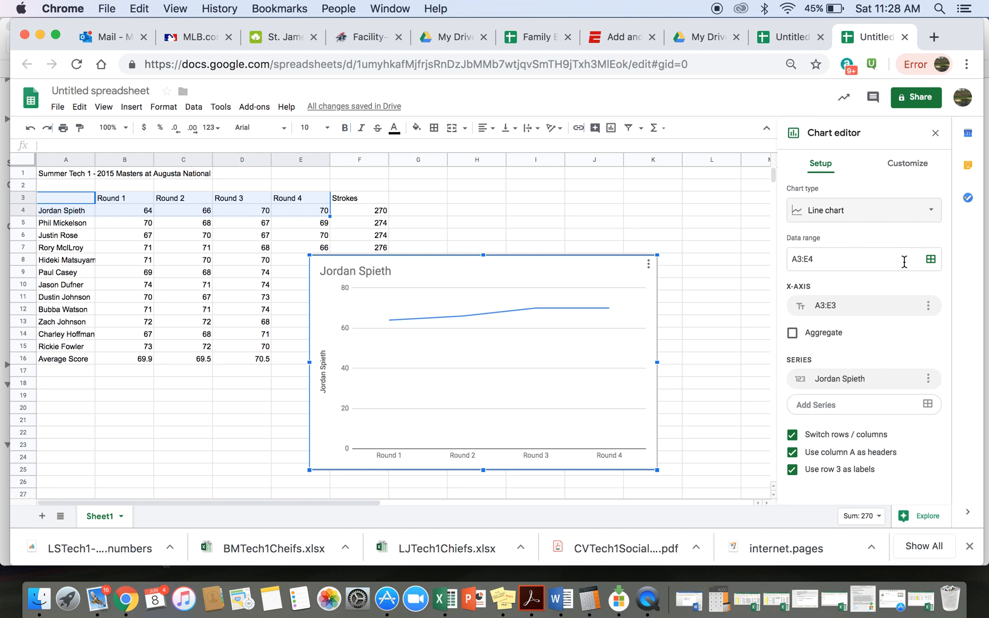
mouse_move(911, 172)
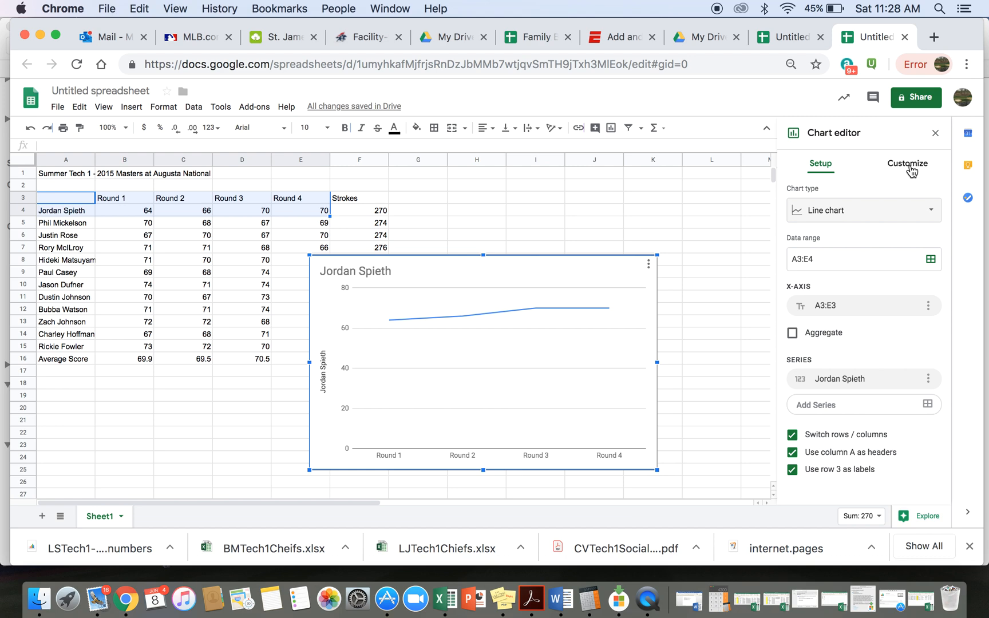
- Turn on data labels for the Jordan Spieth series, showing 64, 66, 70, 70
click(907, 163)
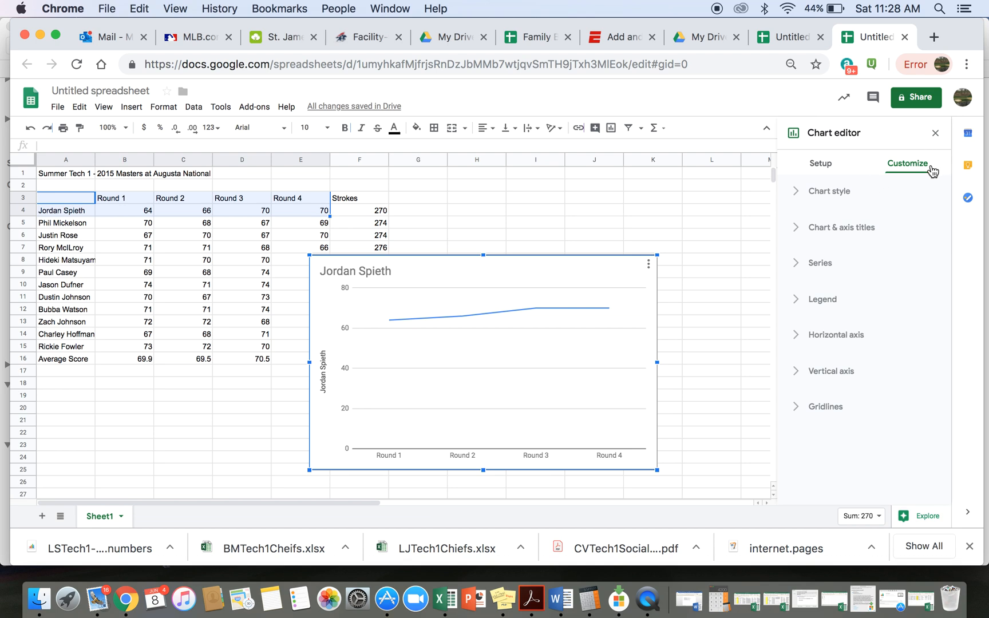
mouse_move(889, 281)
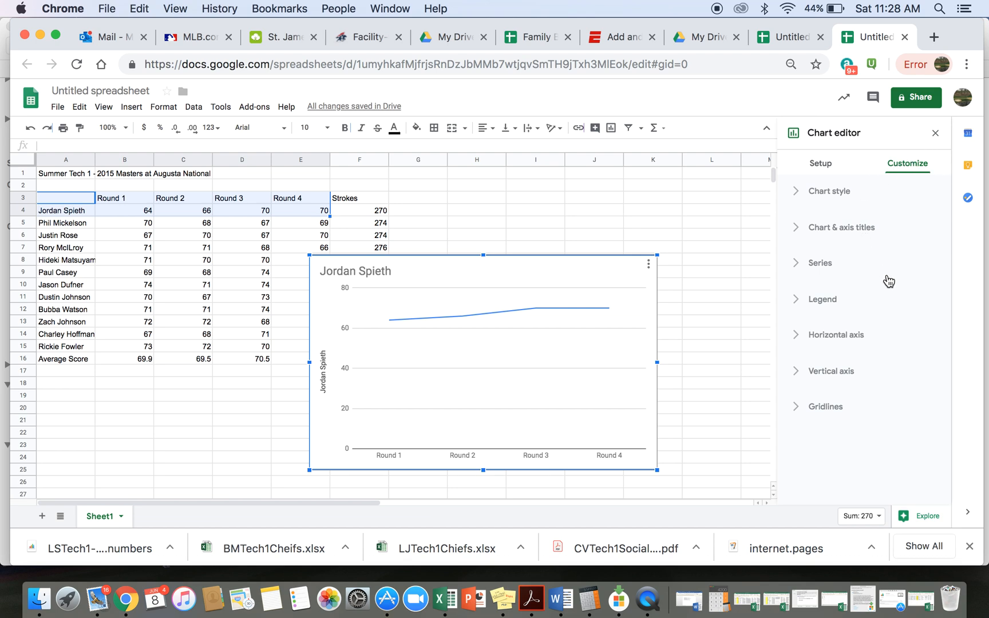
mouse_move(852, 314)
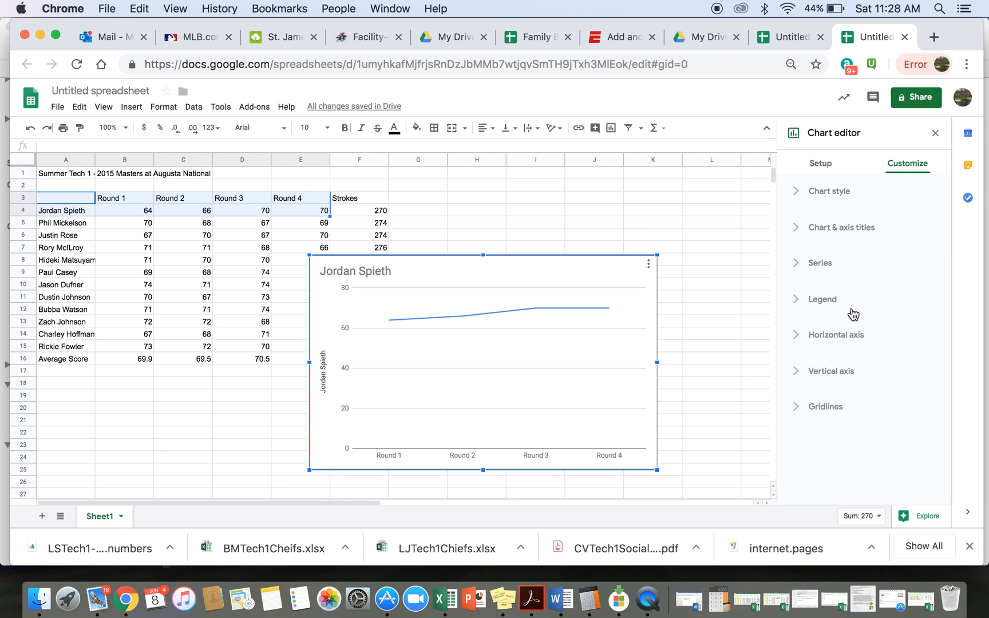
click(820, 263)
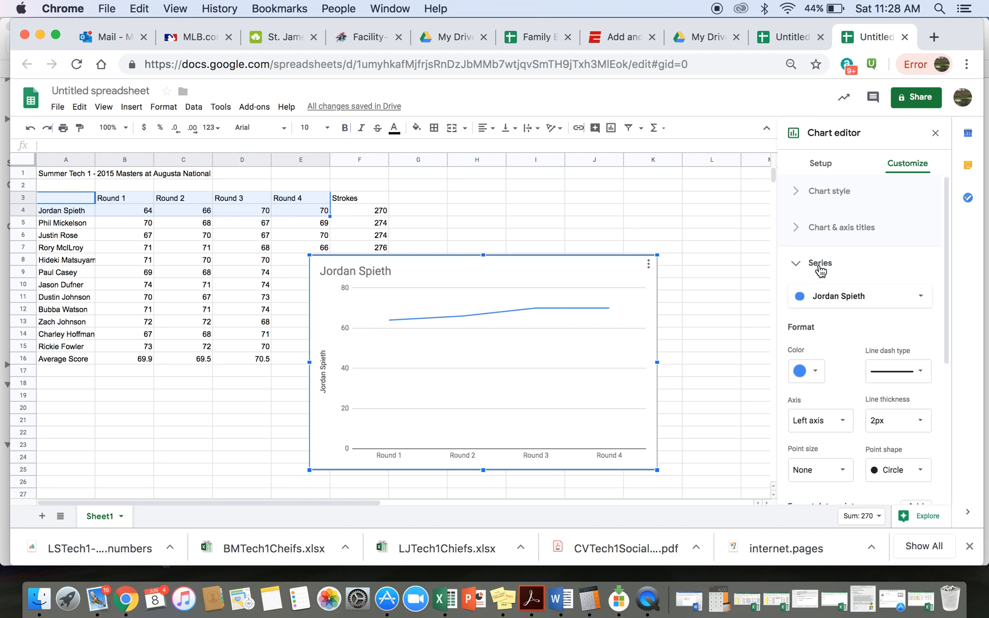
mouse_move(840, 367)
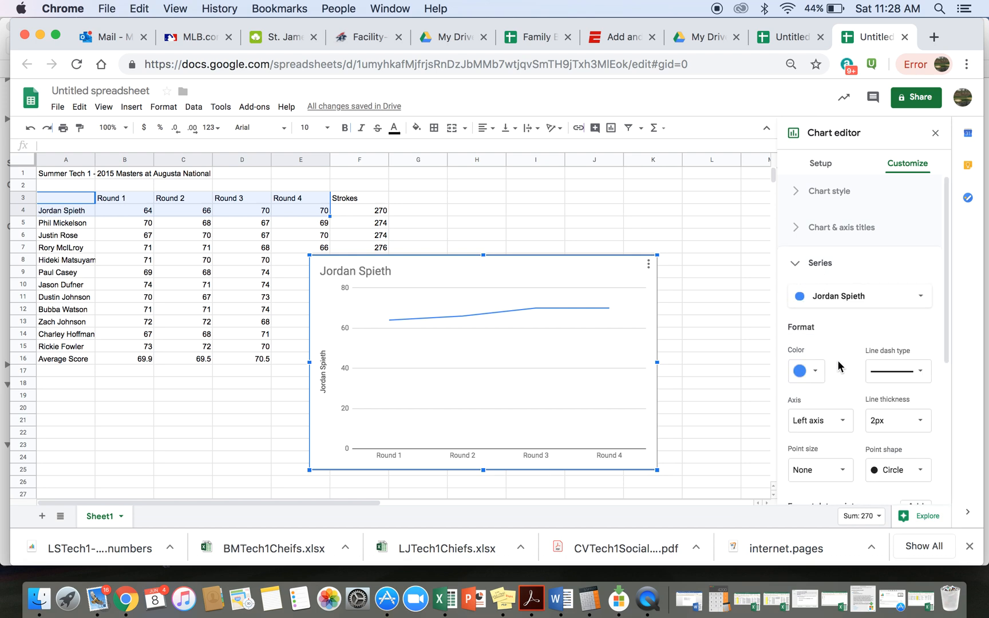
scroll(down, 3)
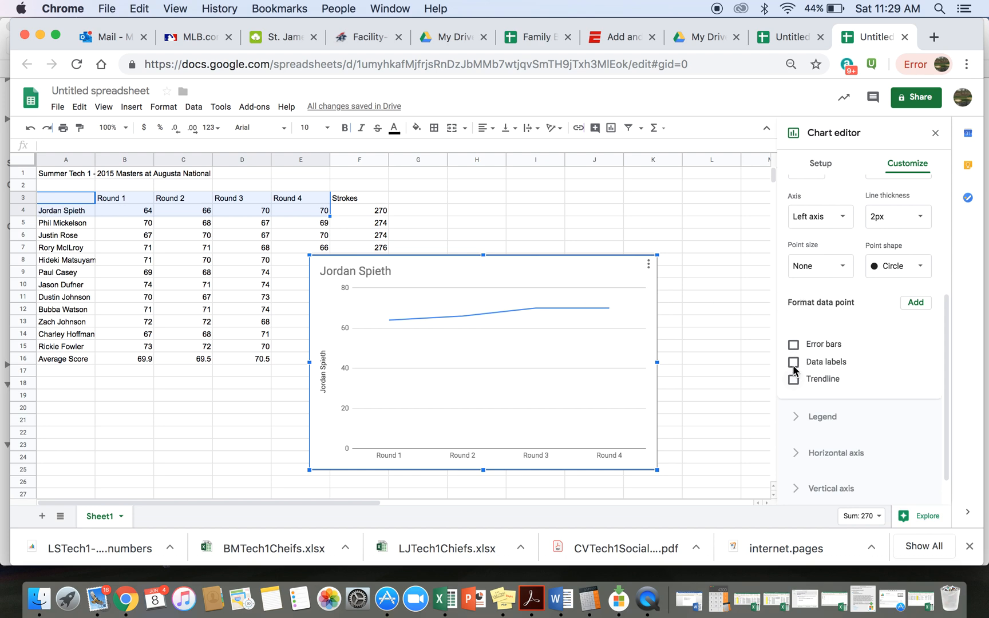
click(793, 361)
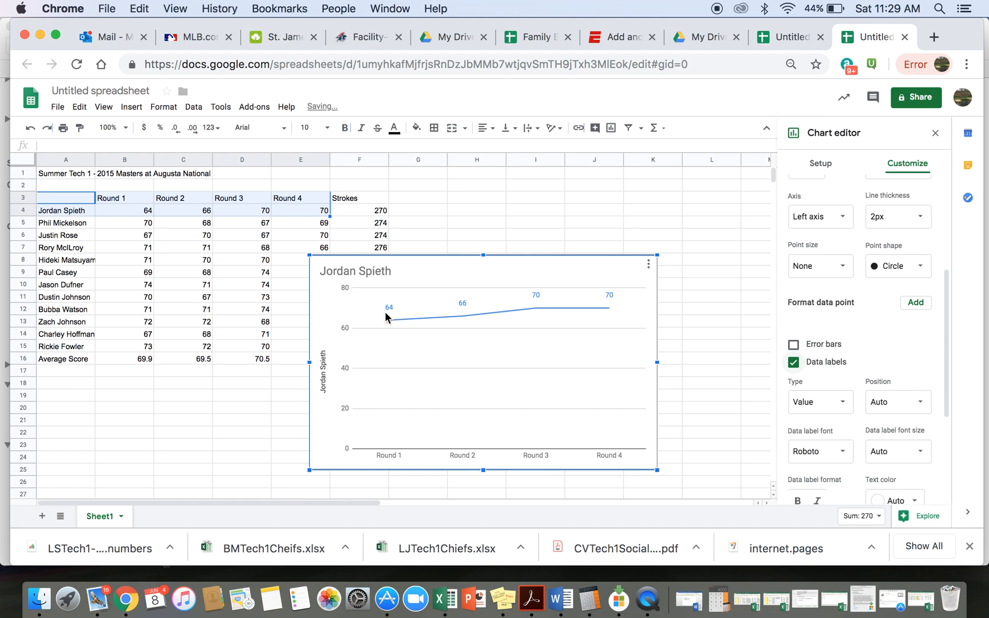
mouse_move(525, 320)
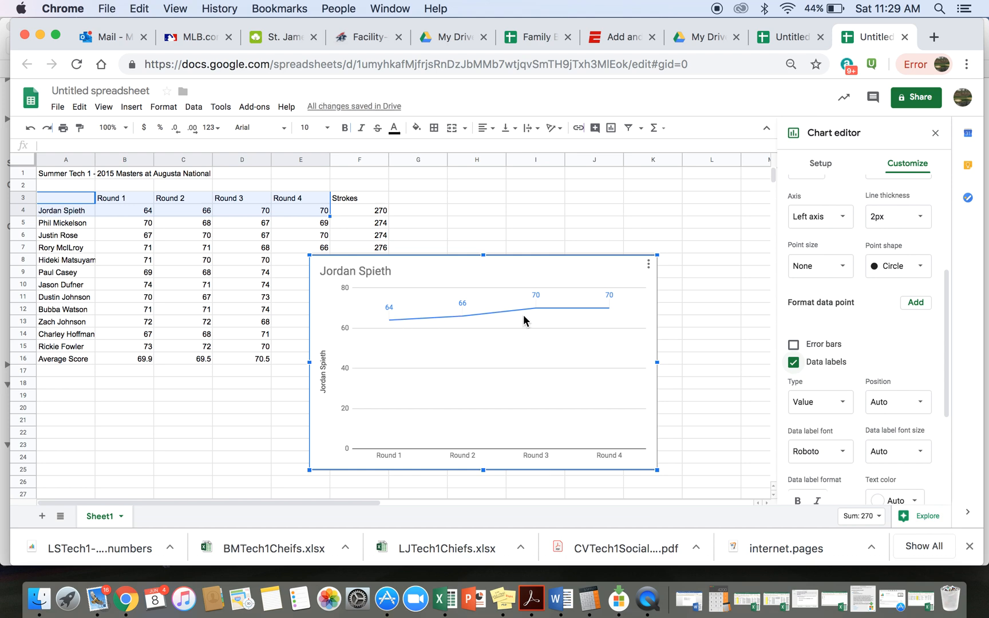
mouse_move(625, 323)
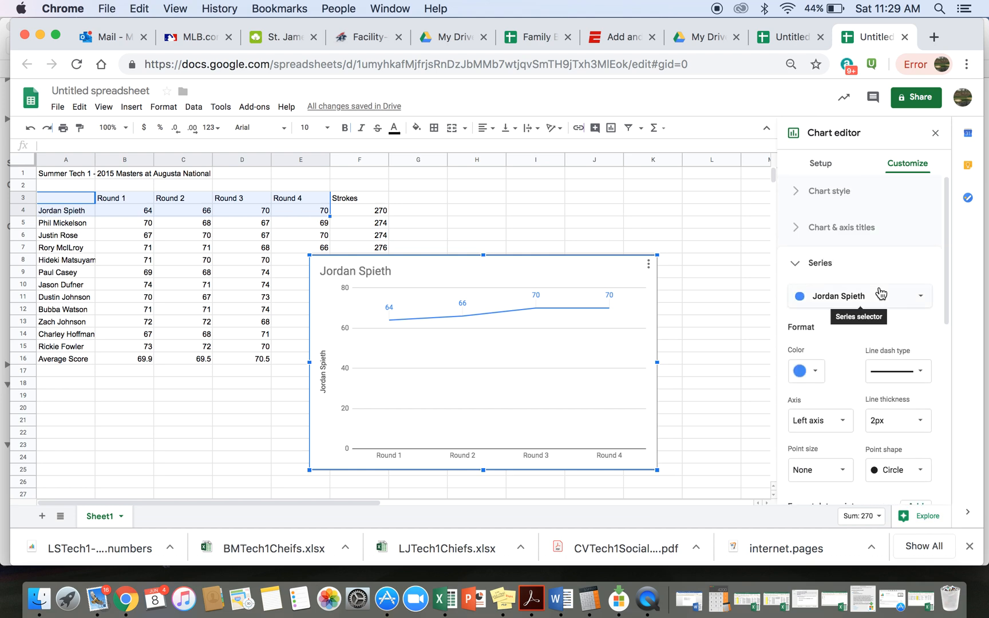
mouse_move(391, 350)
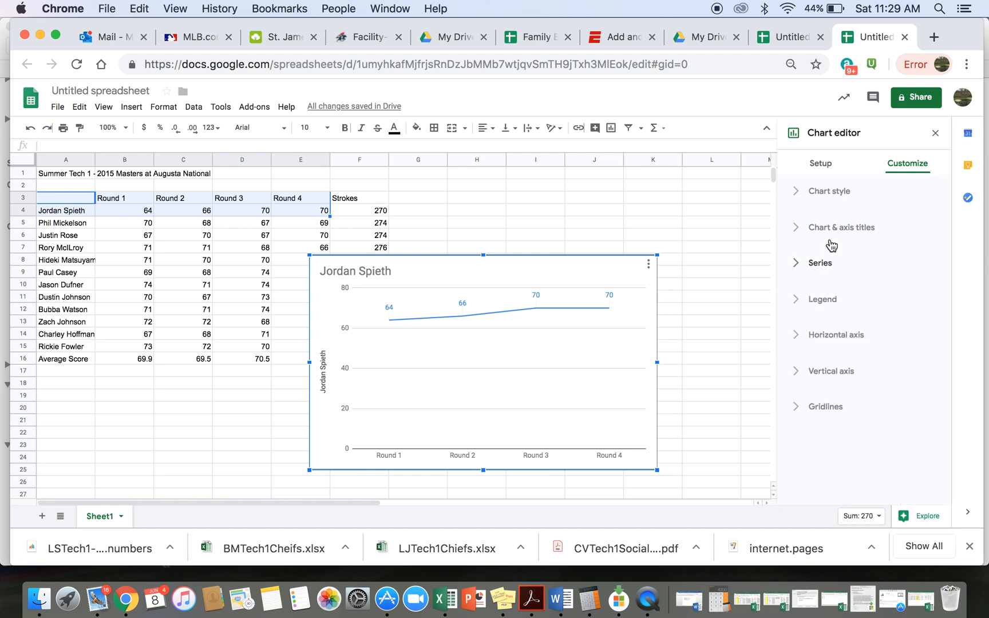
- Title the chart 'Jordan Spieth's Masters 2015'
click(841, 227)
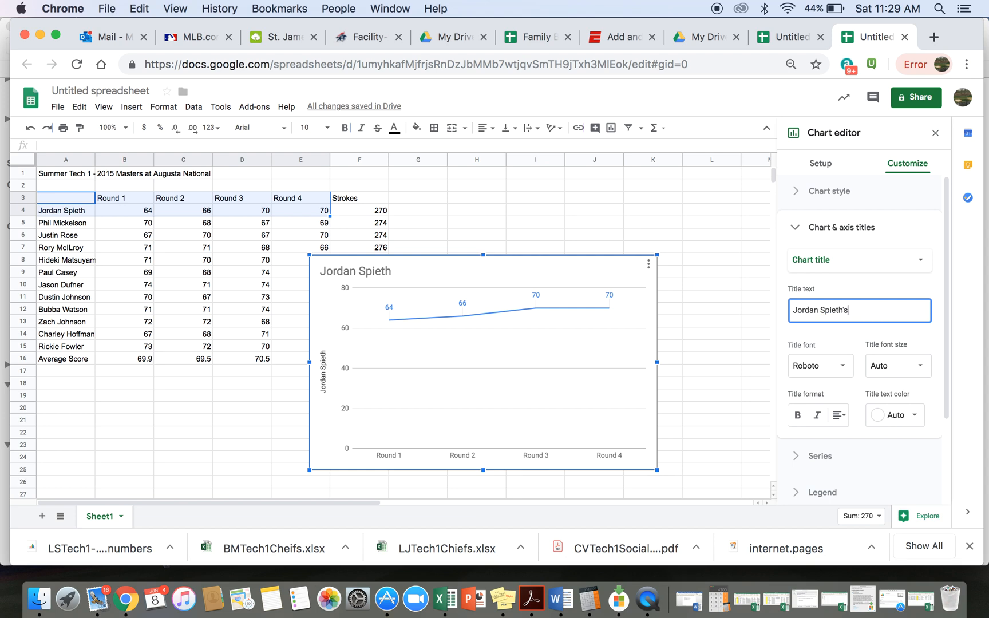
text(Masters)
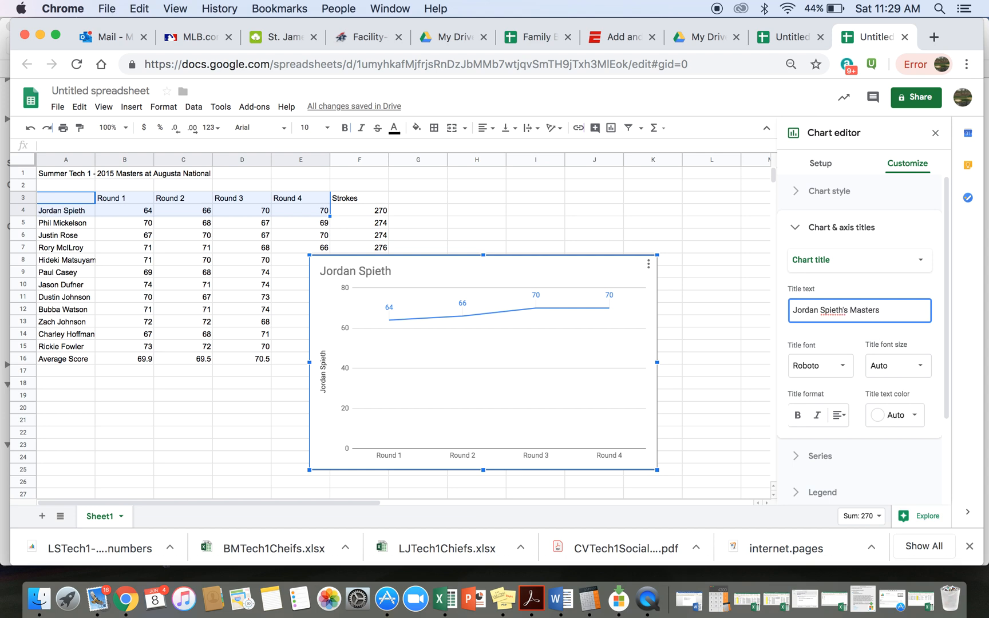
text(2015)
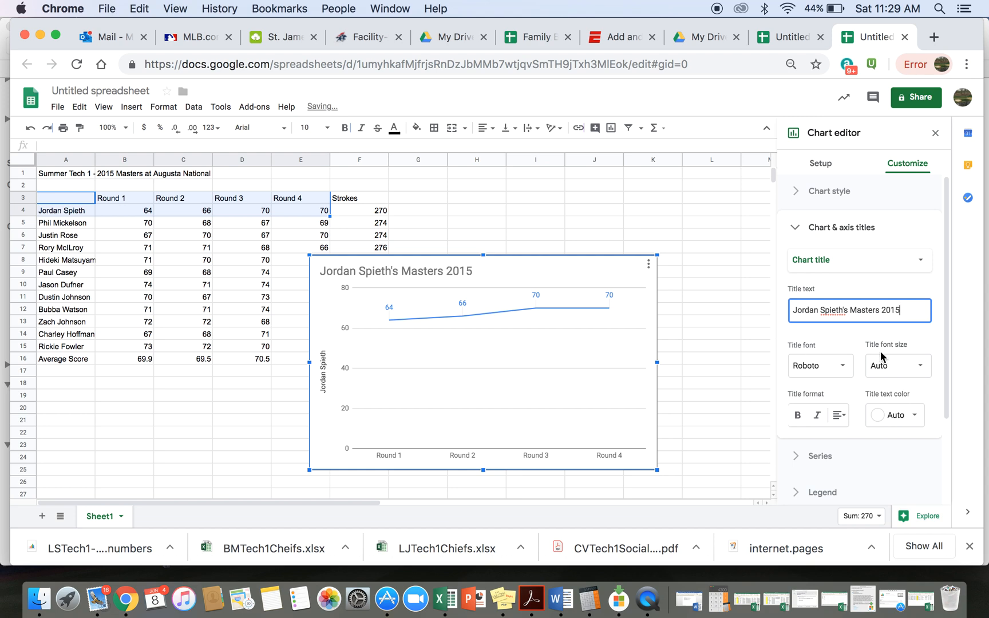
mouse_move(797, 391)
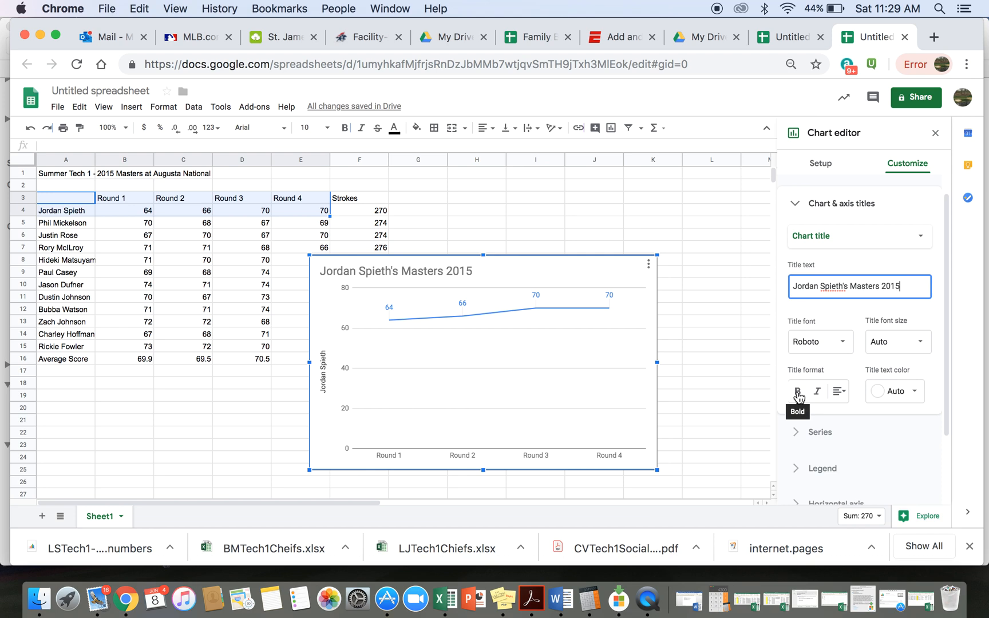
- Make the chart title bold with green text
click(797, 391)
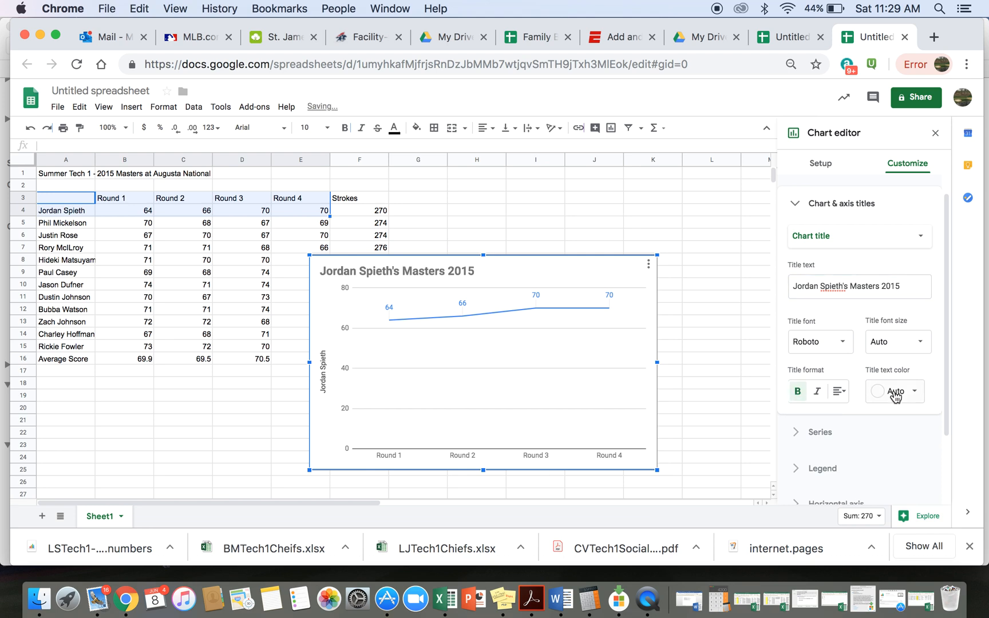
click(893, 391)
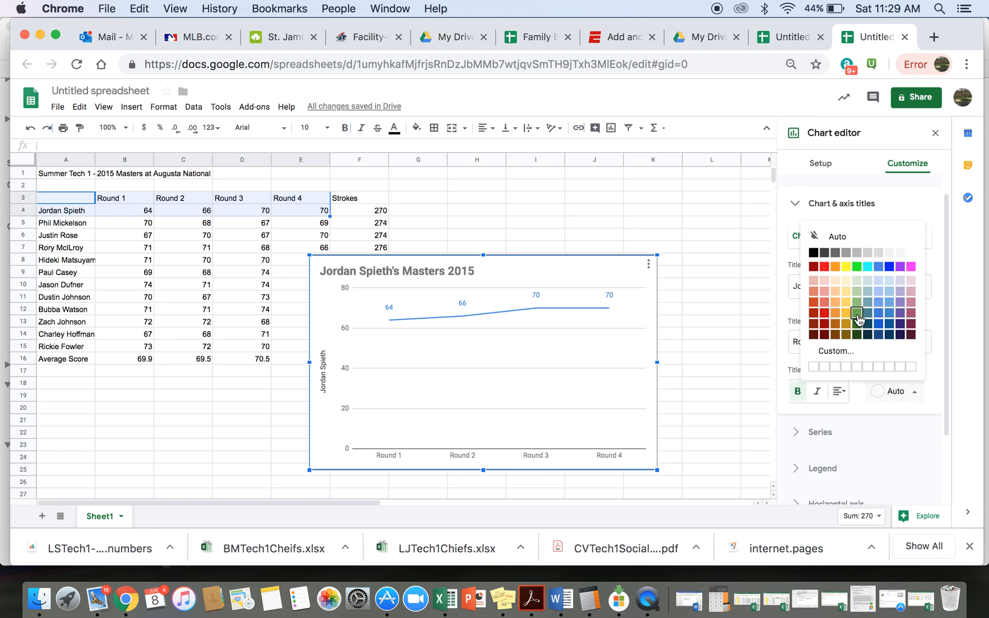
click(857, 312)
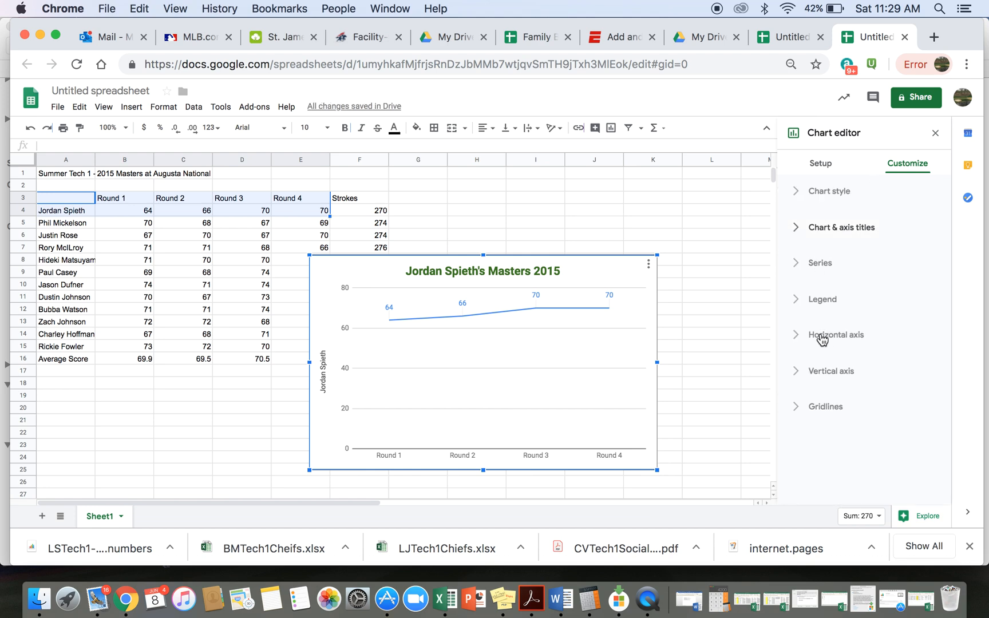
click(836, 335)
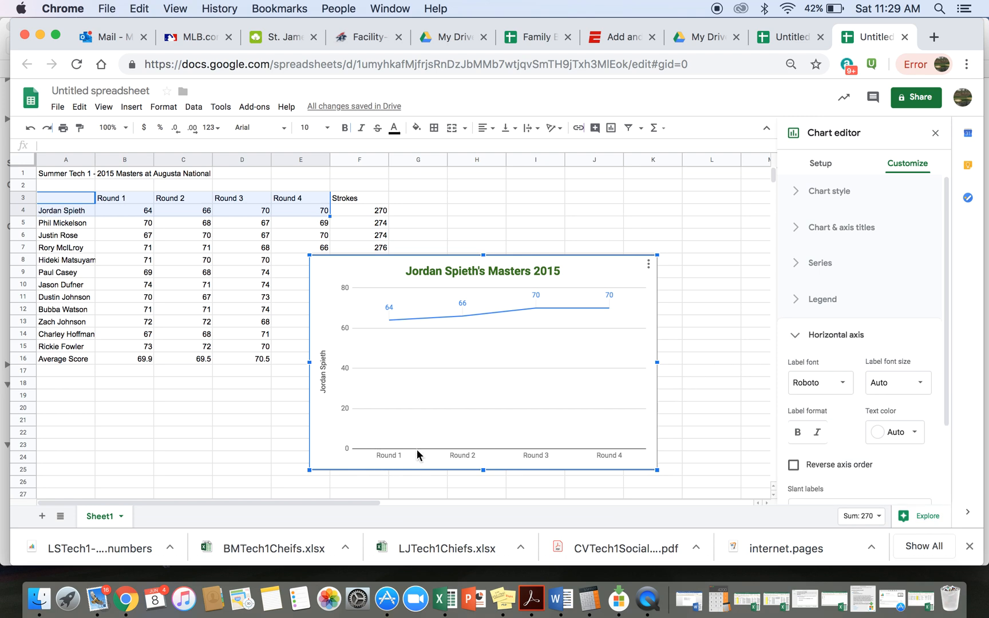
mouse_move(351, 363)
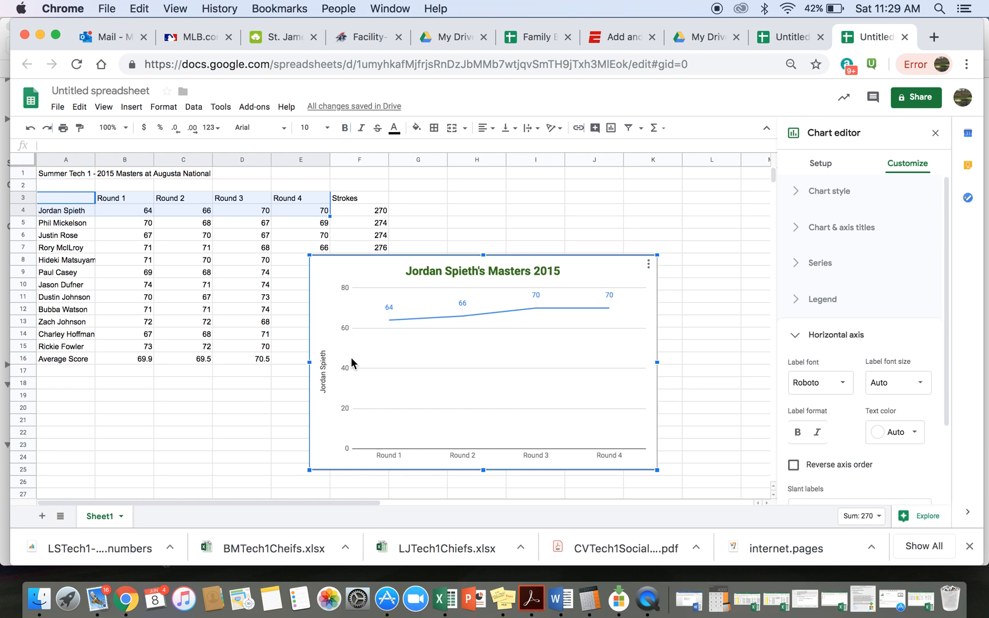
mouse_move(354, 350)
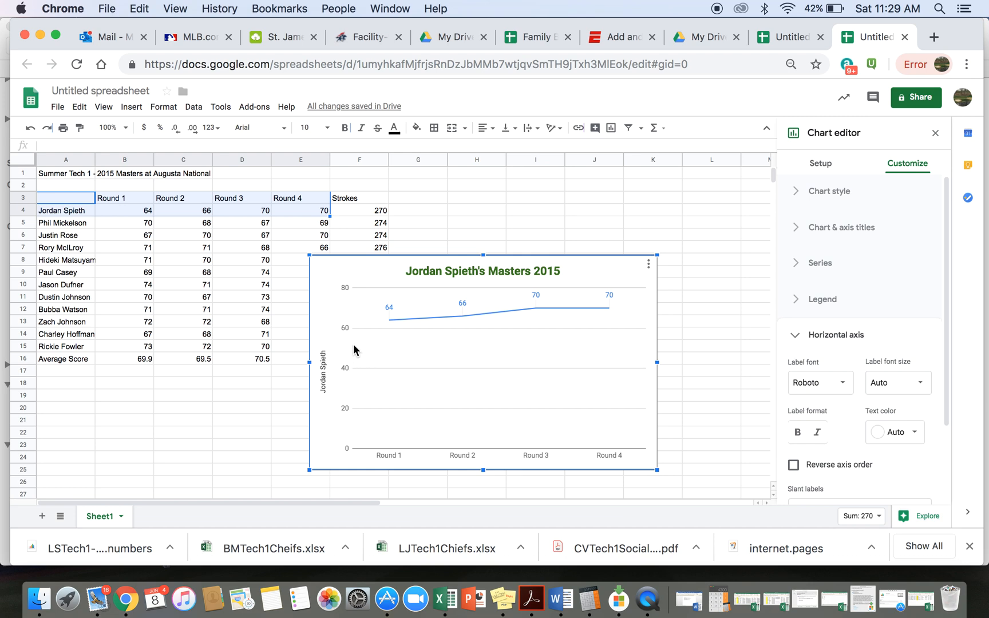
mouse_move(779, 334)
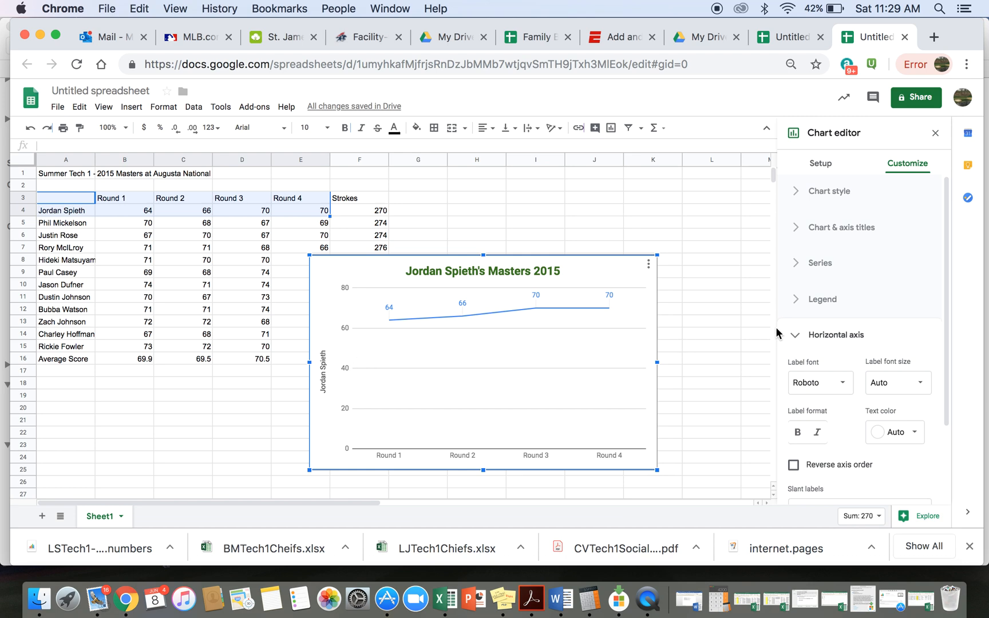
mouse_move(423, 284)
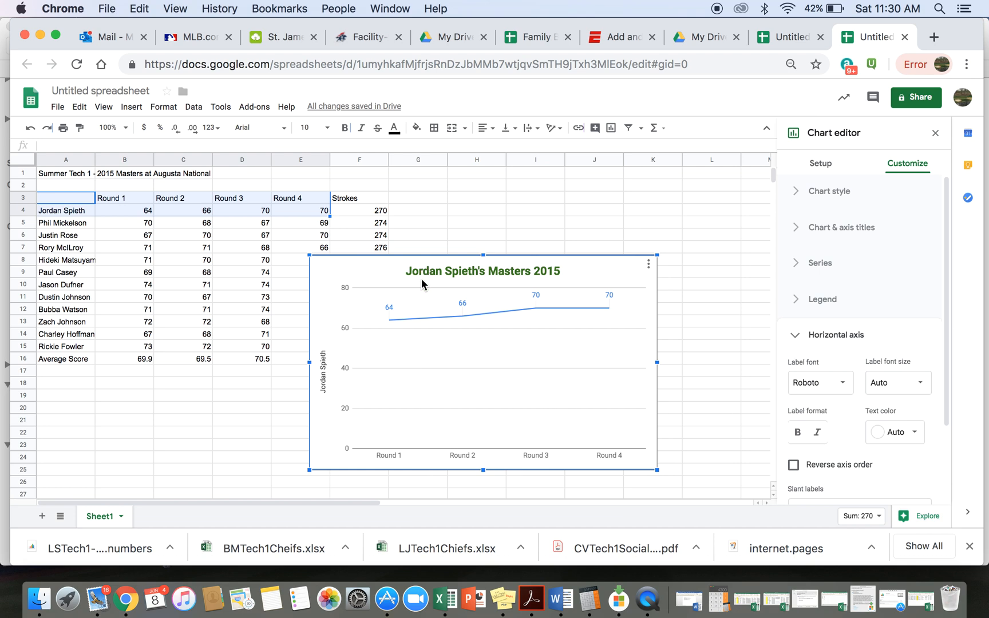
- Set the vertical axis minimum to 60 and maximum to 75
scroll(down, 3)
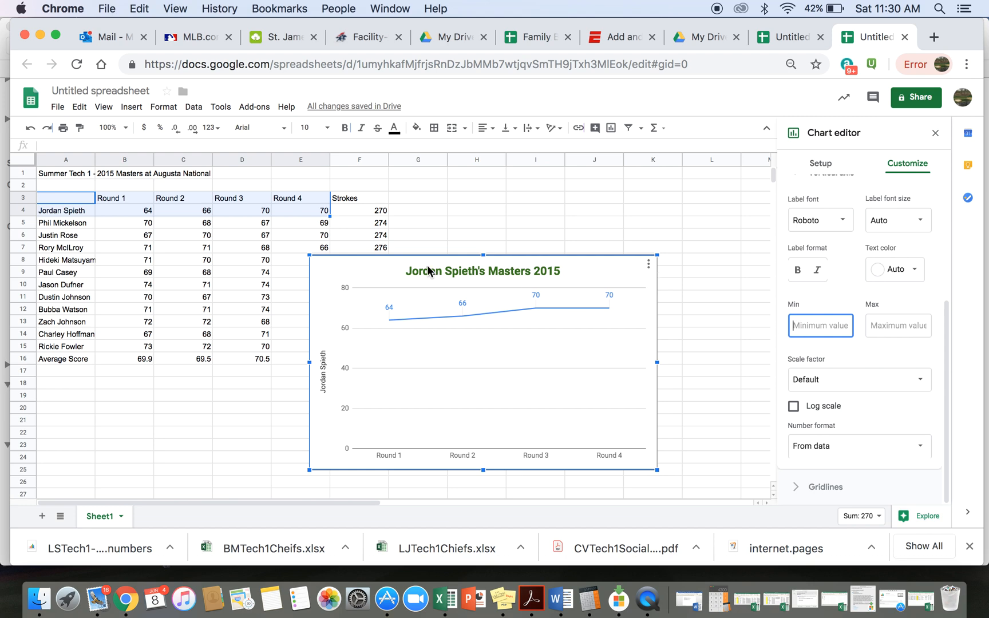
mouse_move(477, 359)
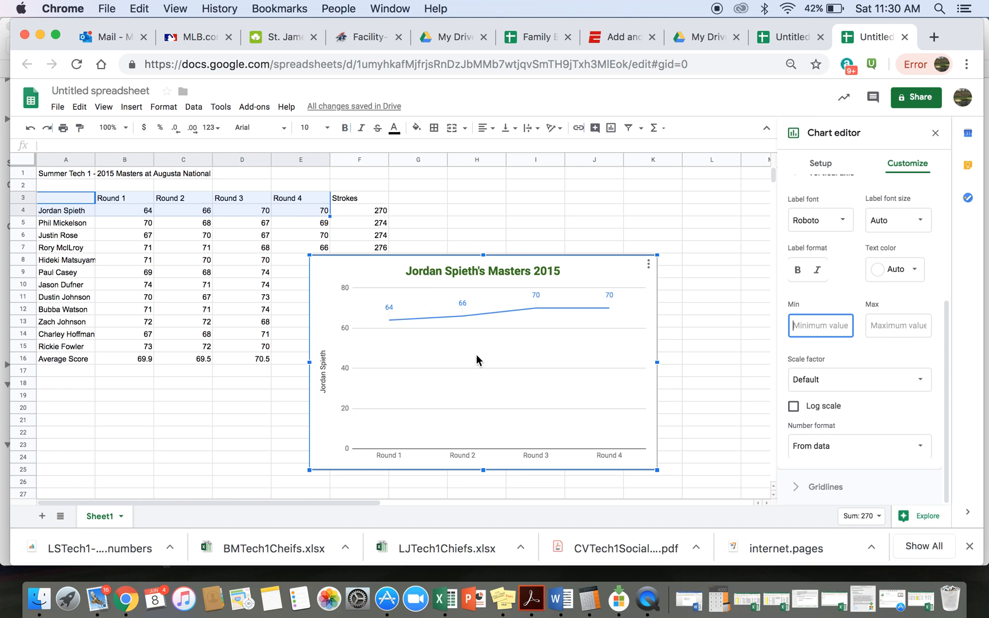
text(60)
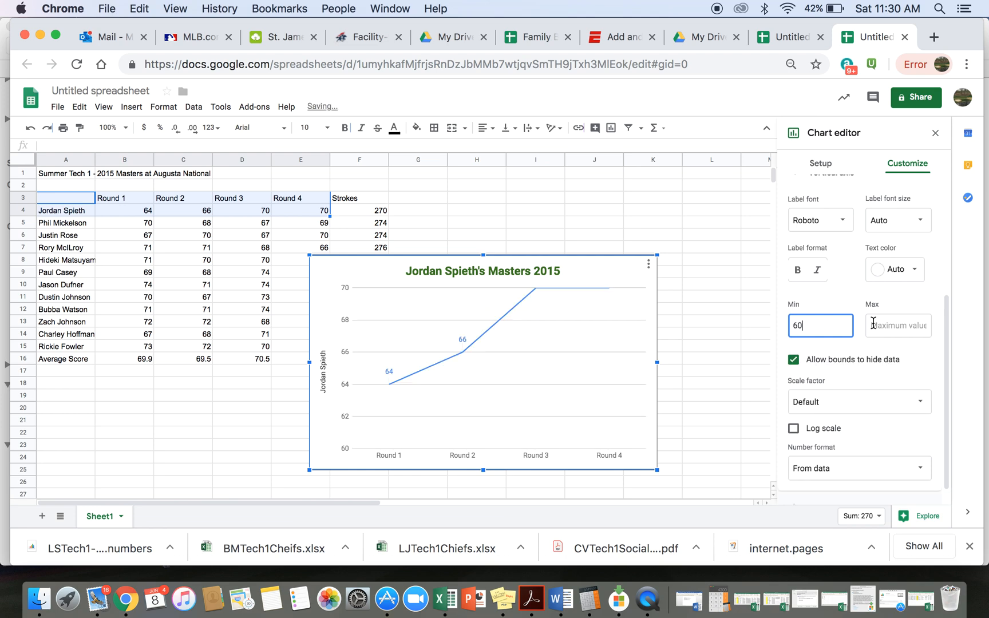
click(896, 326)
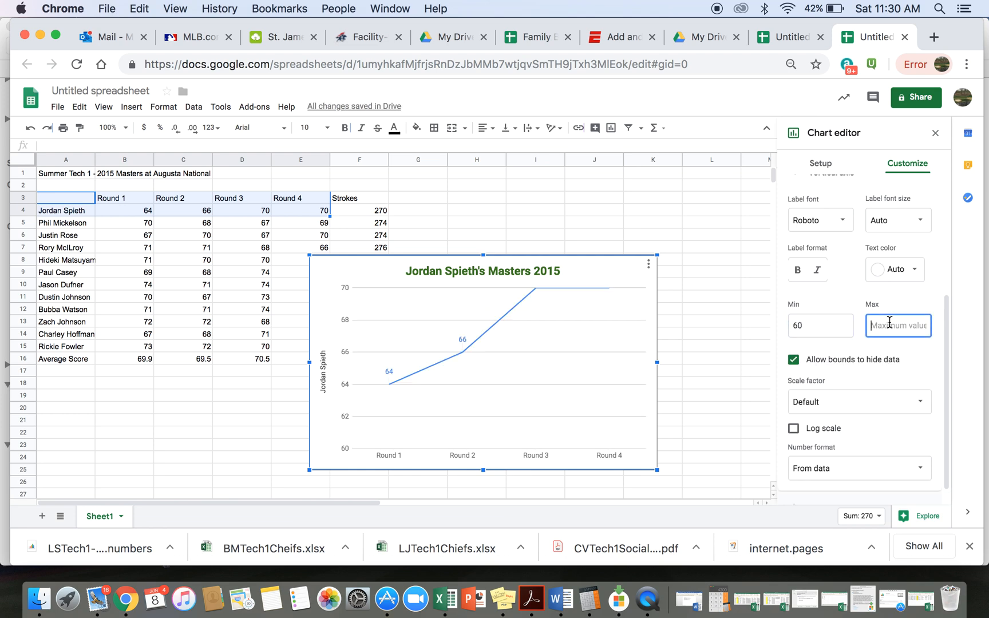
text(75)
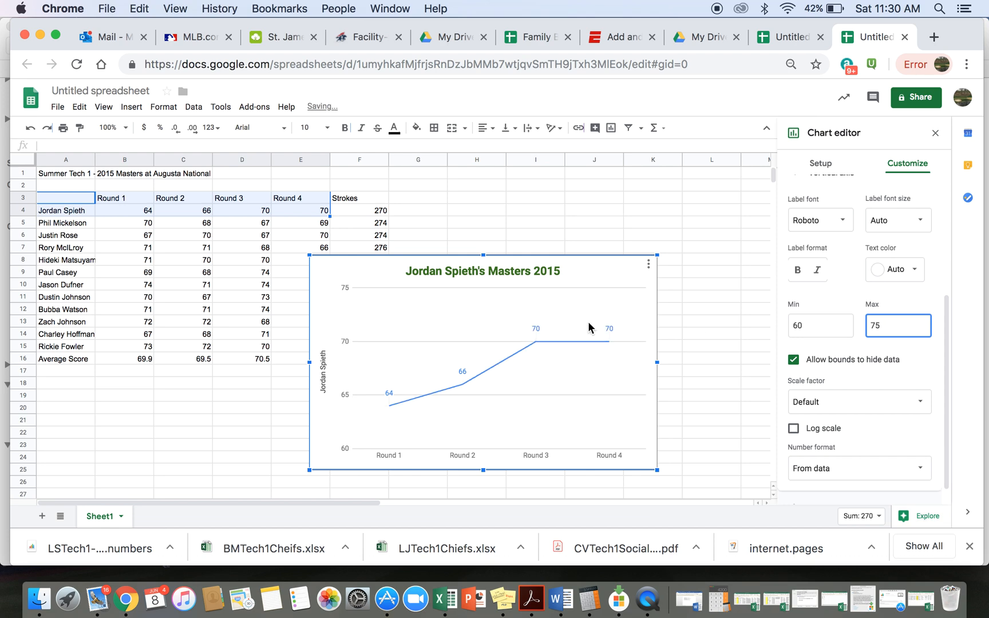
mouse_move(642, 289)
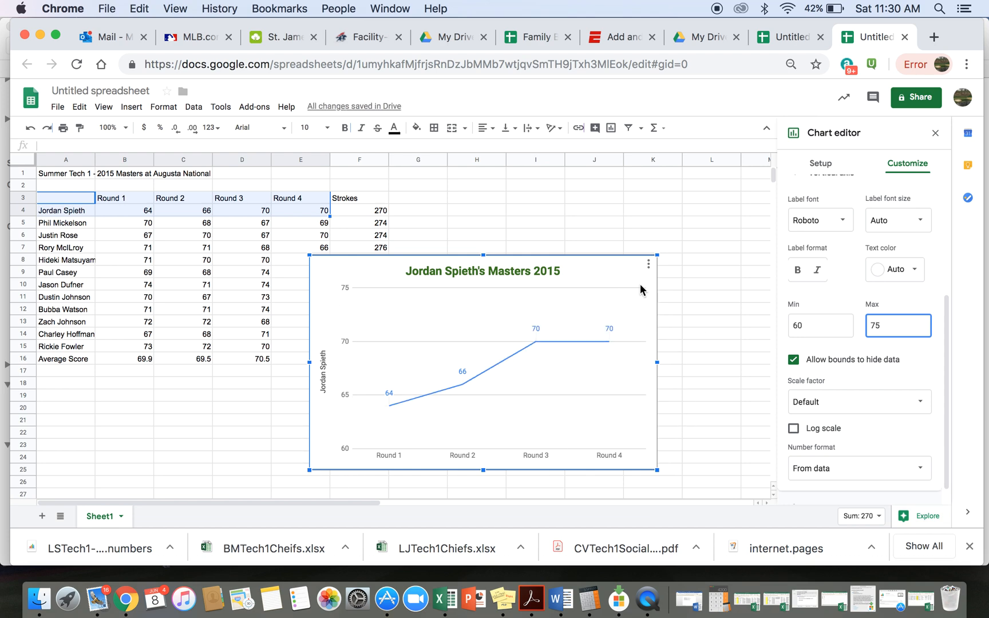
mouse_move(501, 261)
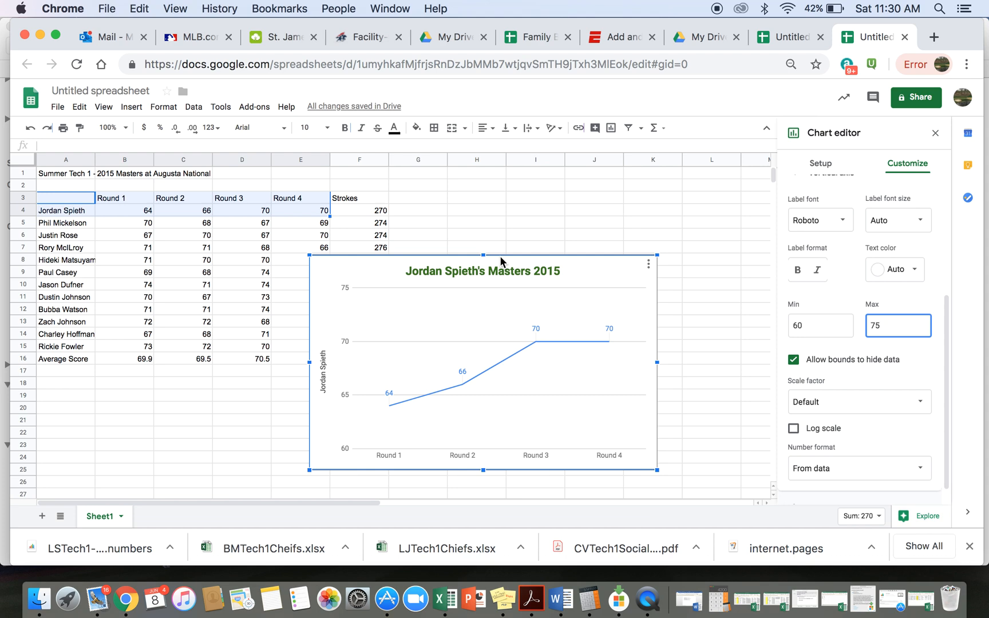
mouse_move(452, 289)
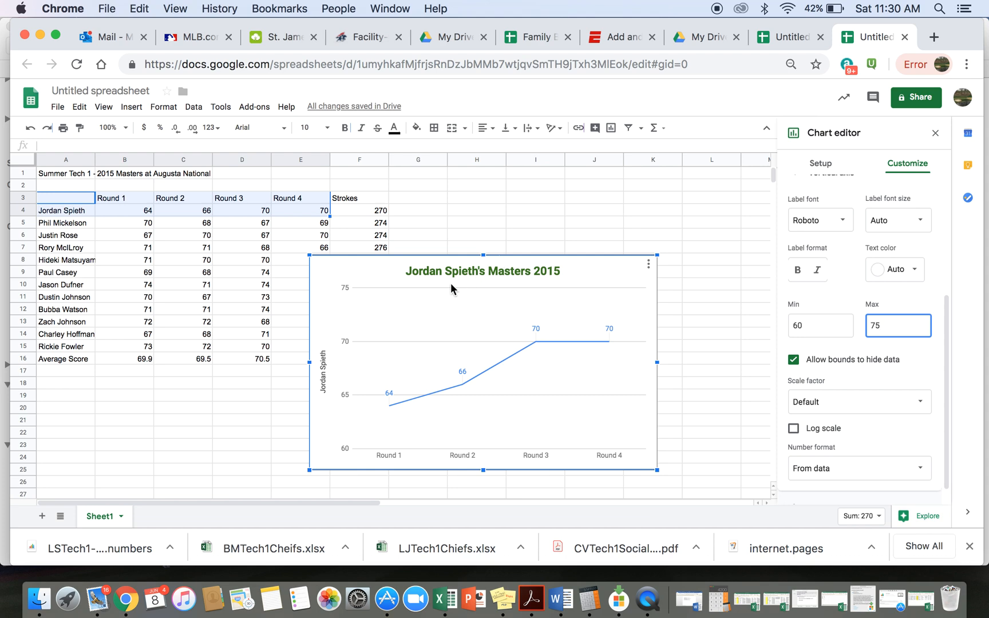
mouse_move(513, 339)
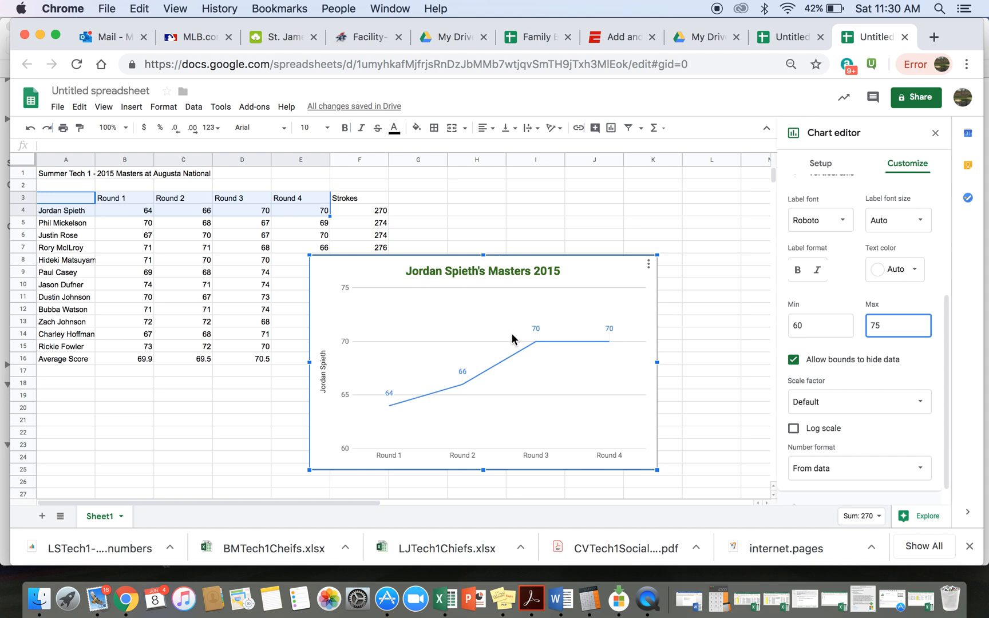
mouse_move(776, 353)
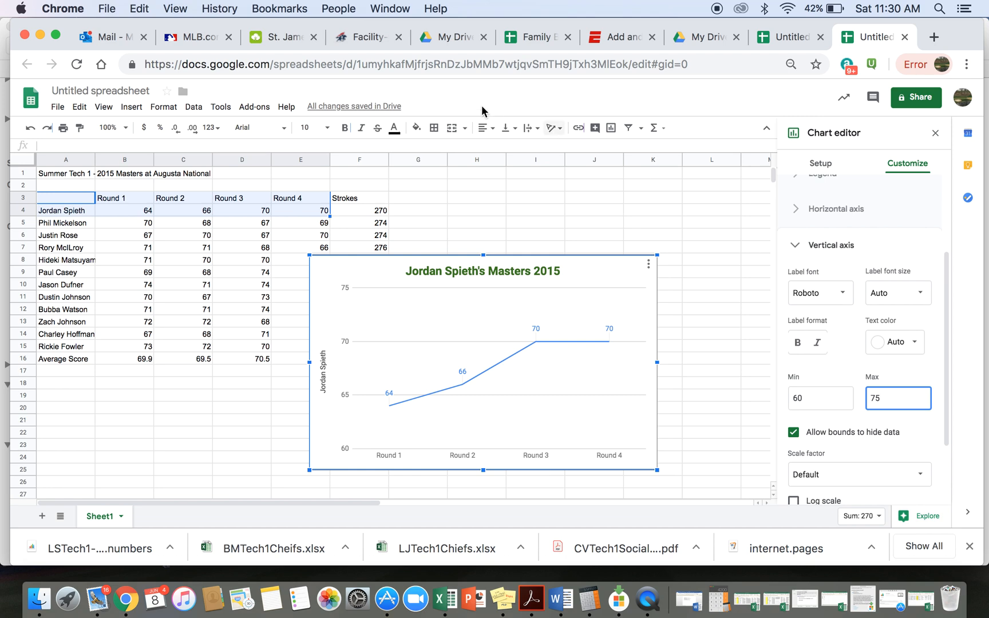
mouse_move(566, 281)
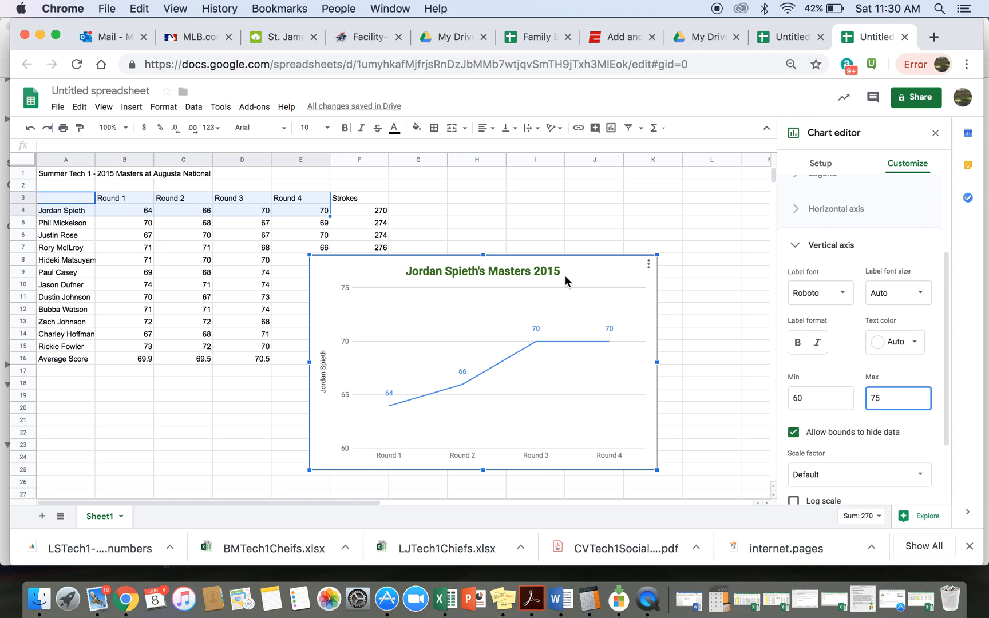
mouse_move(394, 276)
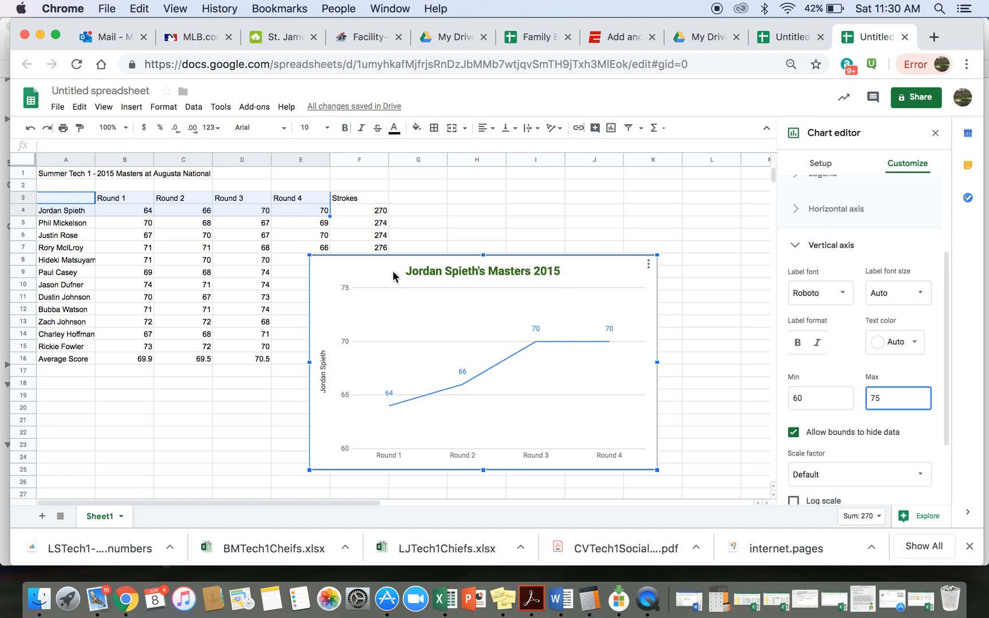
mouse_move(499, 277)
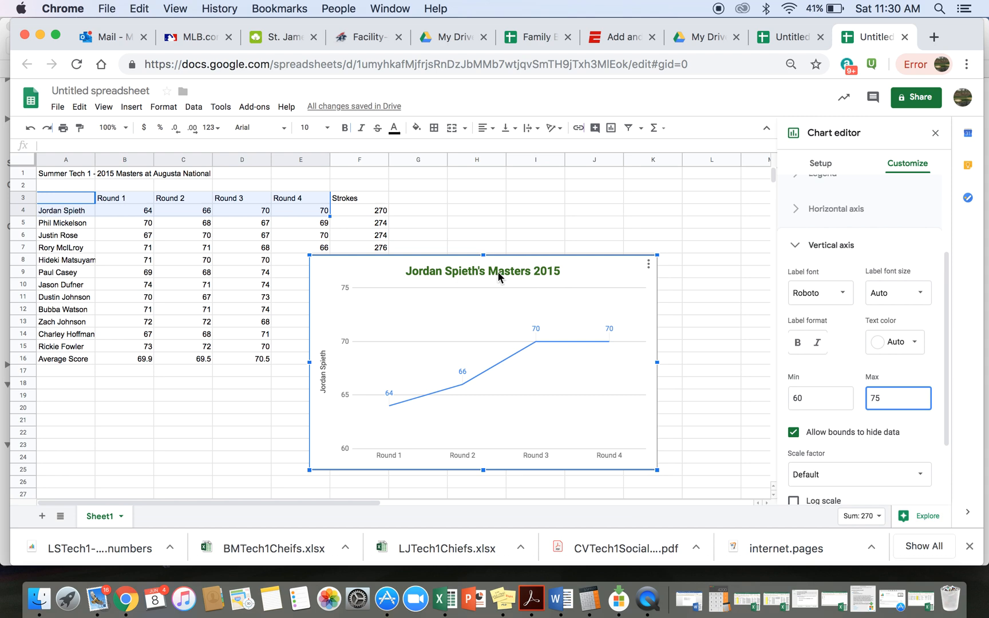
mouse_move(635, 228)
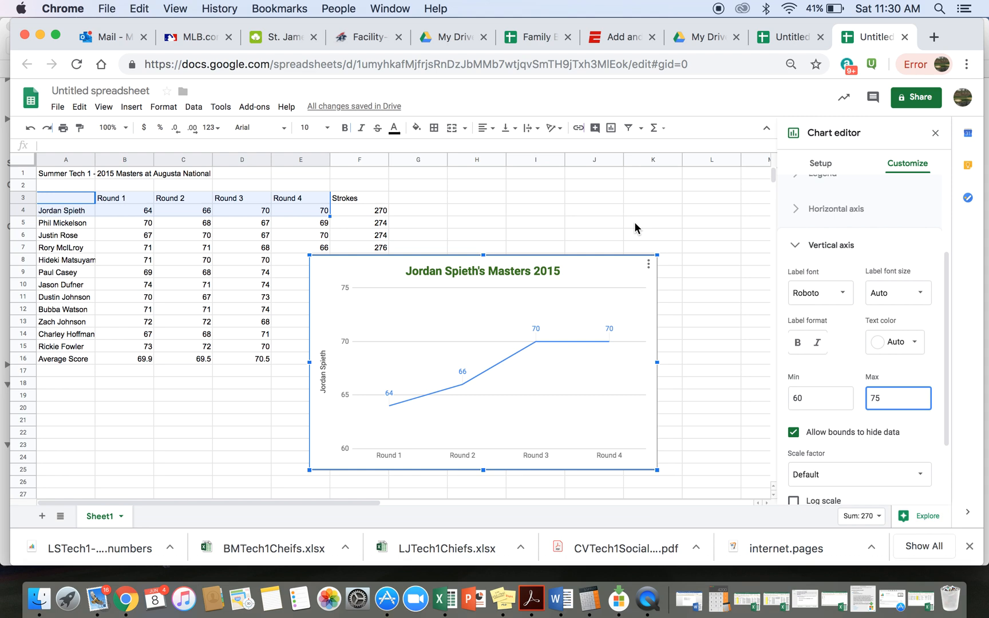
mouse_move(973, 44)
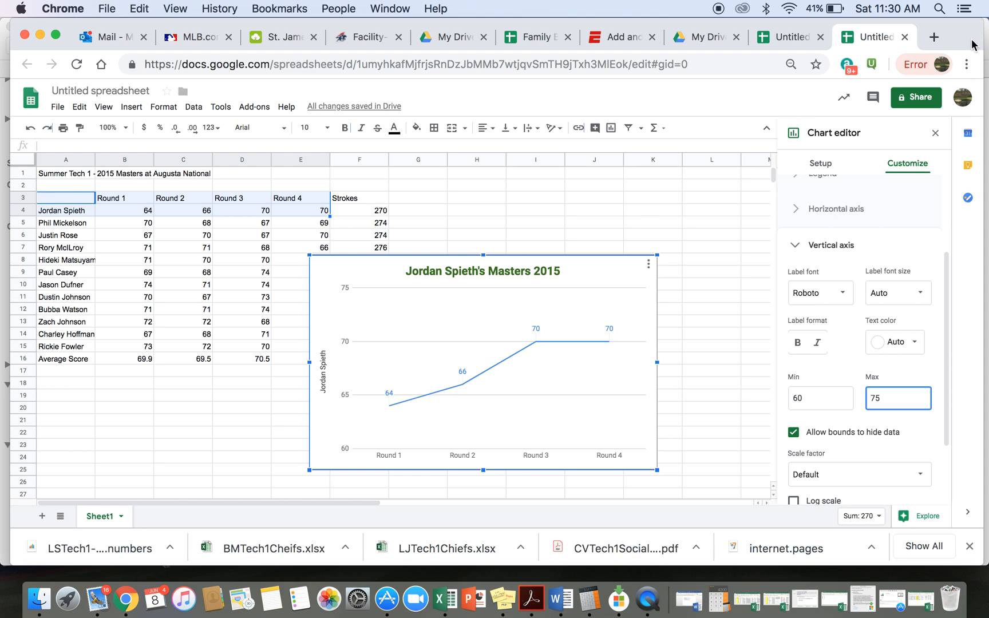